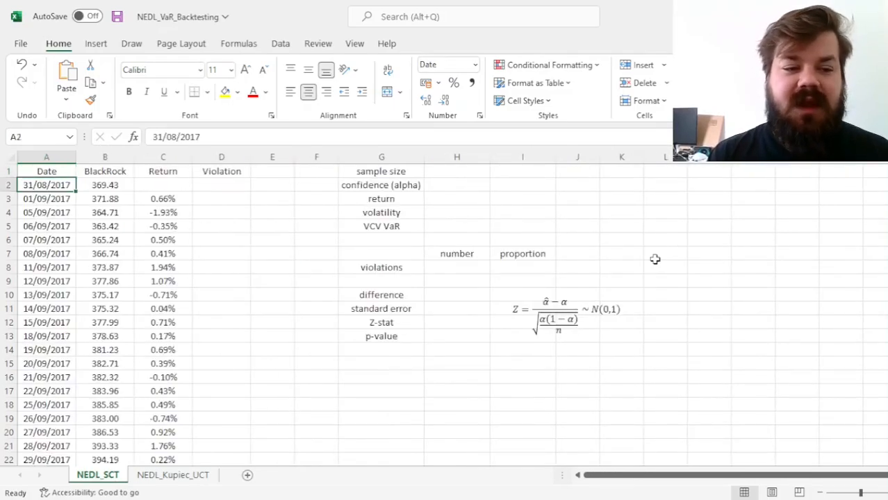
- Inspect the first BlackRock prices and the return formula in C3
click(106, 184)
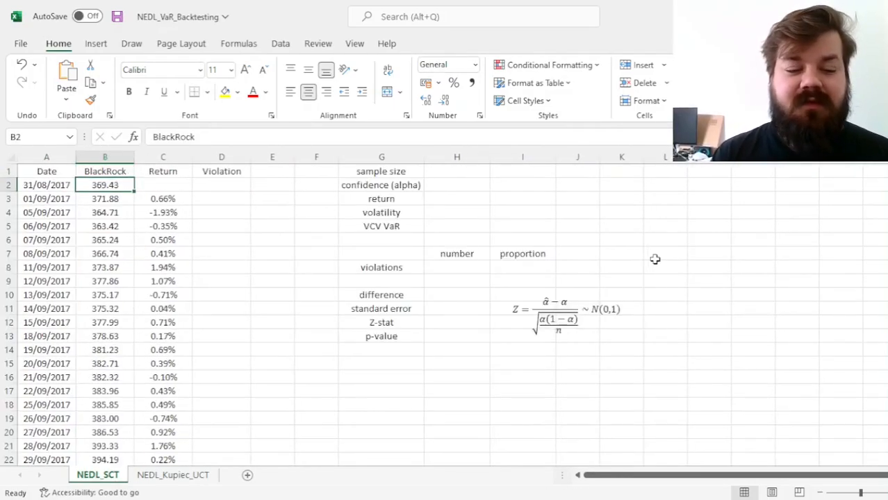
click(106, 185)
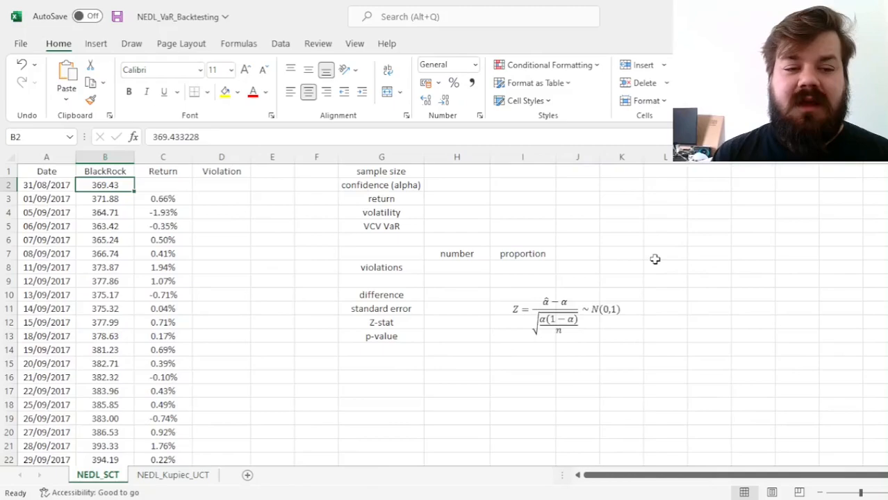
click(105, 198)
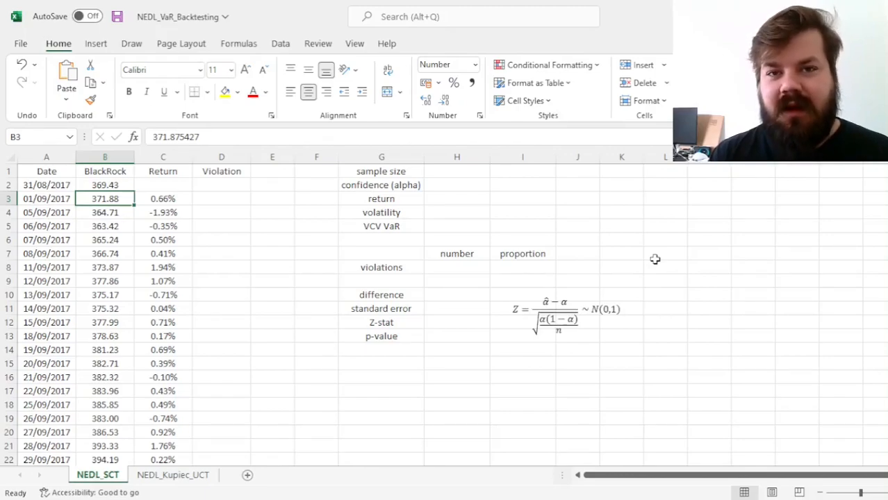
click(163, 199)
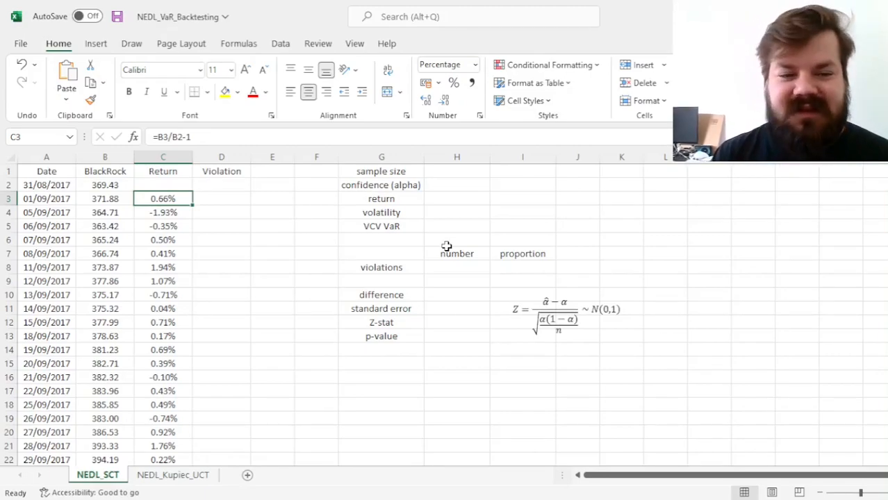
mouse_move(573, 230)
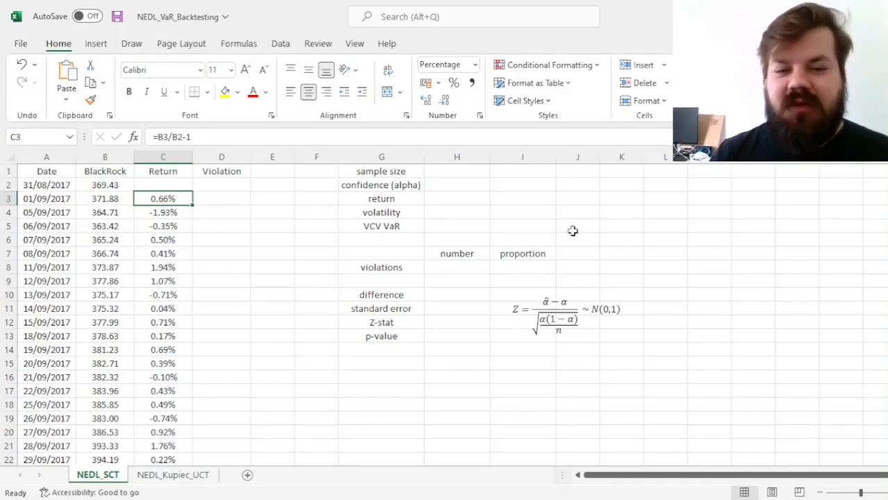
mouse_move(458, 170)
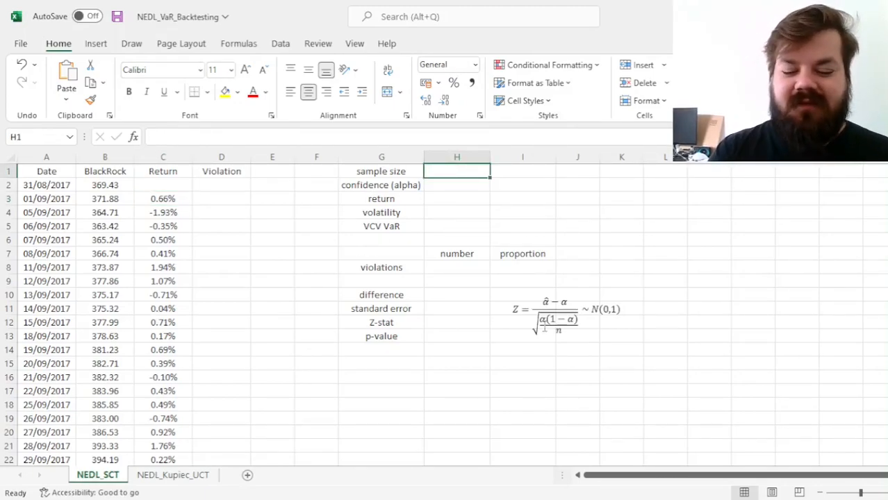
- Enter the sample size as =COUNT(C3:C1259), giving 1257, and set alpha in H2 to 10%
text(=COUNT(C3:C1259)
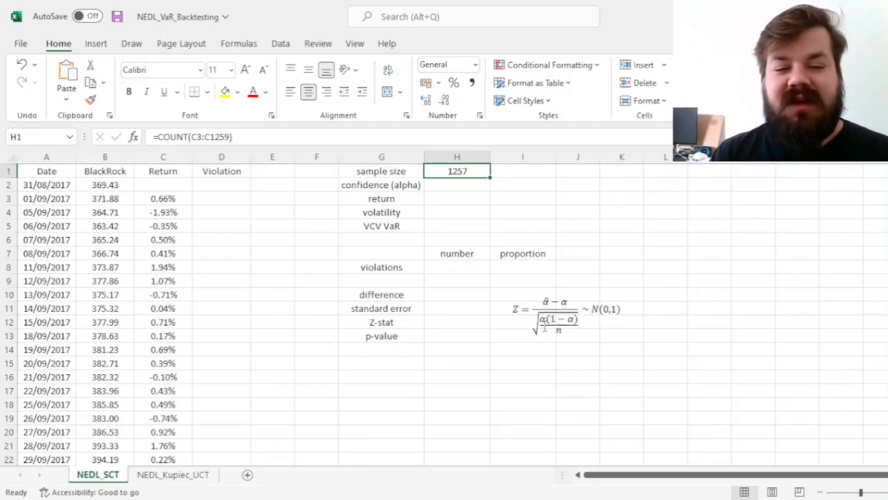
click(456, 185)
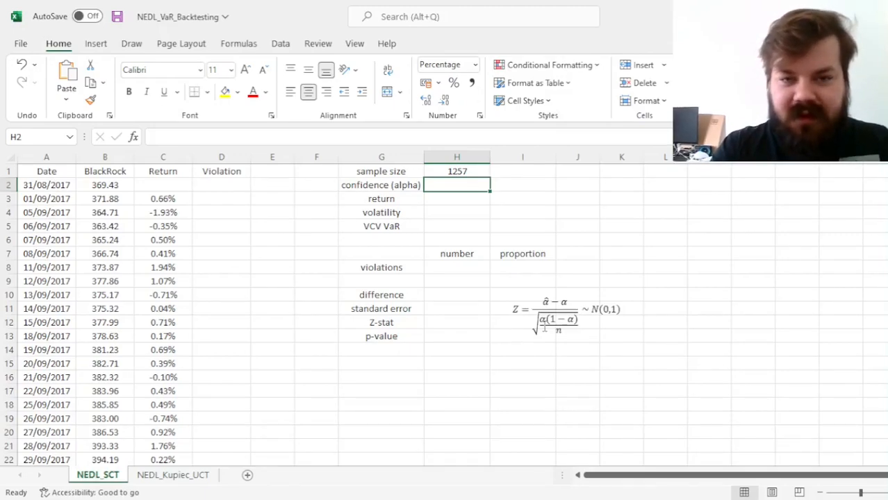
text(10%)
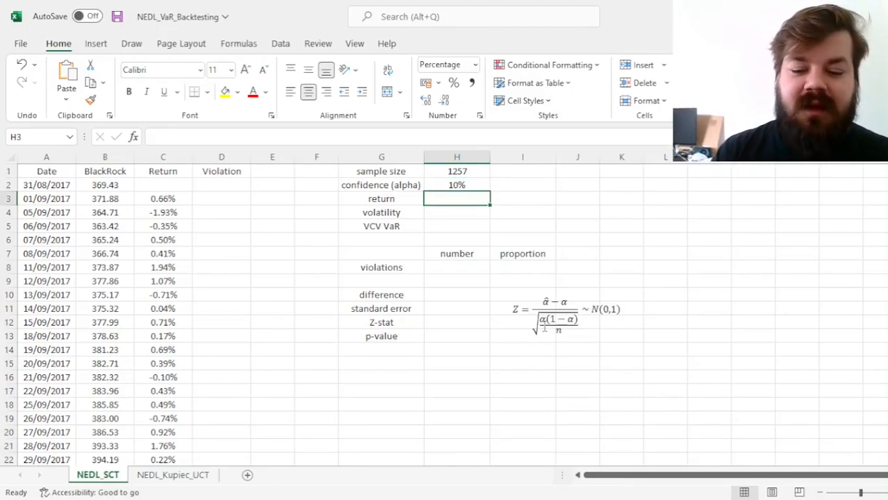
- Enter the mean return (0.05%) in H3 and the STDEV.S volatility (1.95%) in H4
text(=)
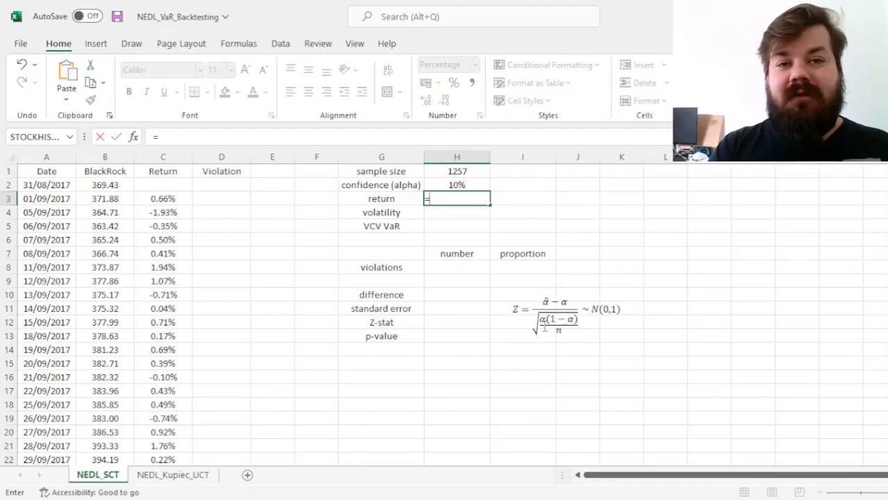
text(=PRODUCT)
click(457, 213)
text(=S)
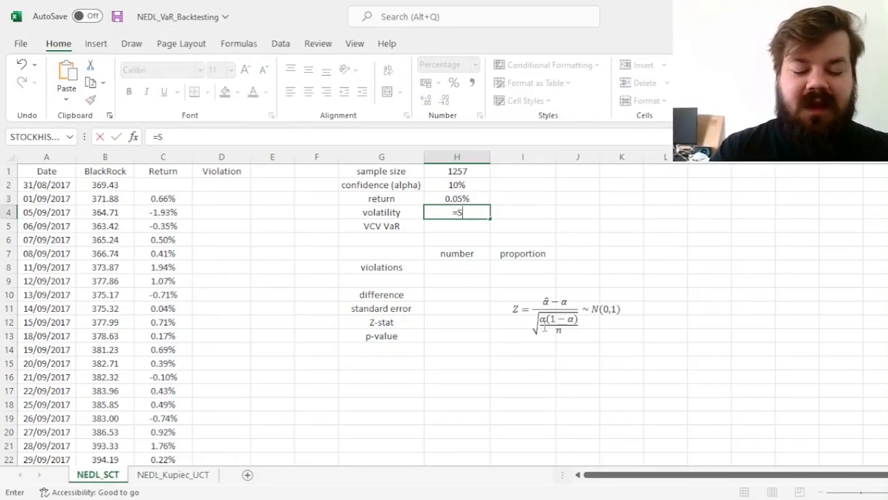
text(TDEV.S)
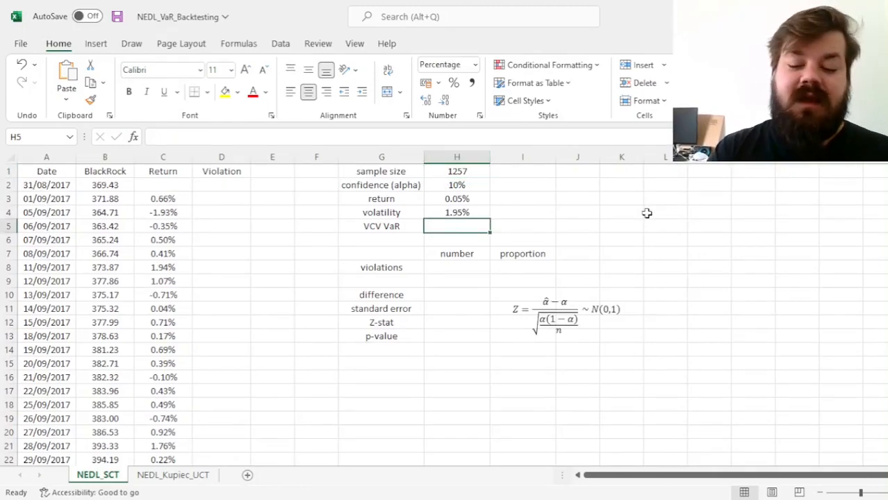
- Enter VCV VaR in H5 as =H3+NORM.S.INV(H2)*H4, giving -2.45%
text(=H3)
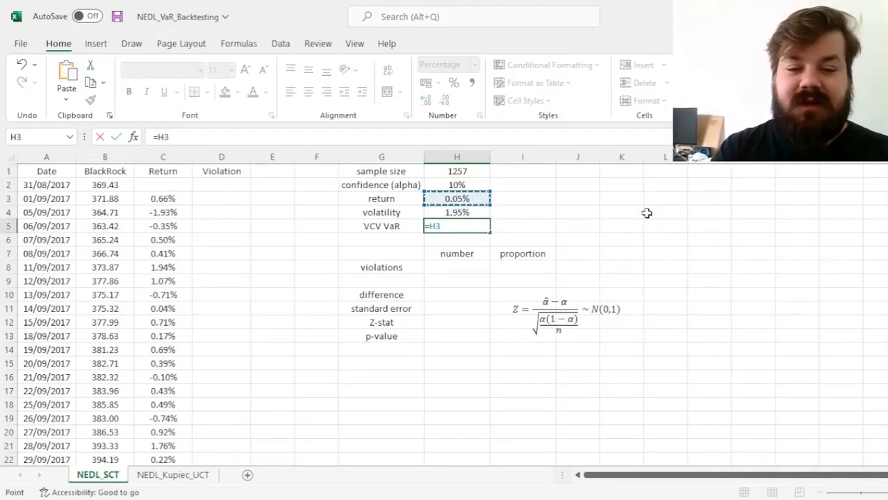
text(+NORM)
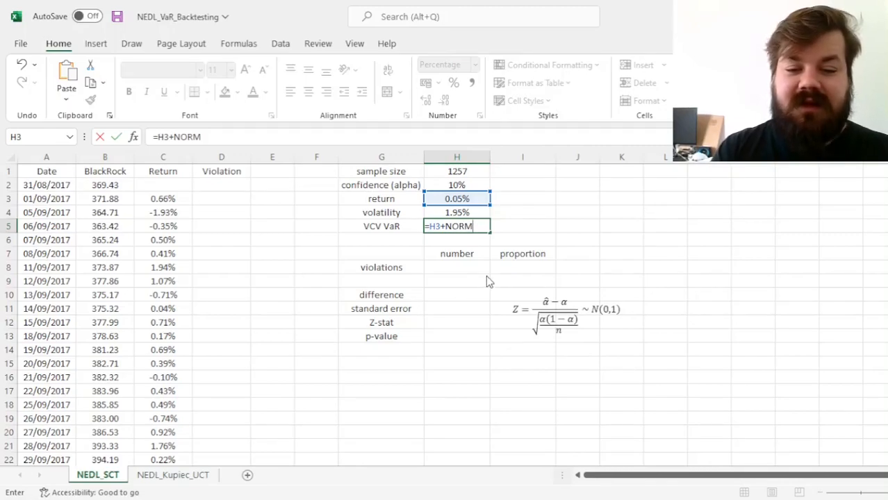
text(.S.INV()
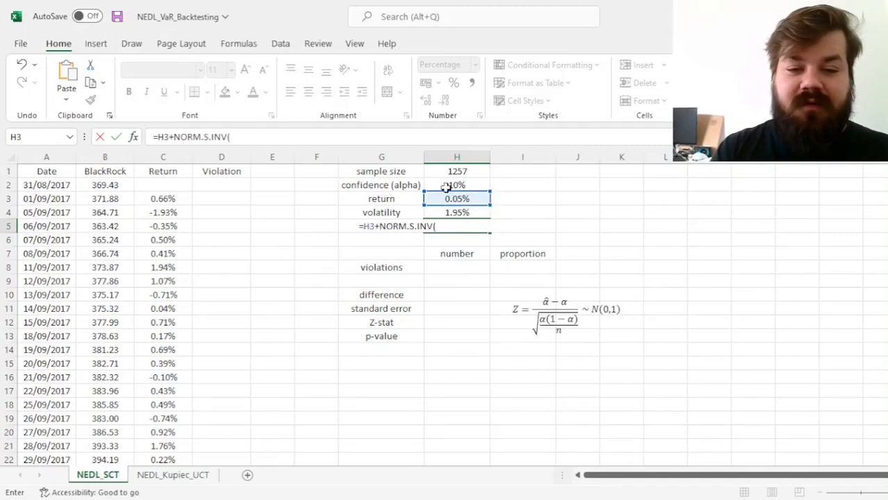
click(455, 185)
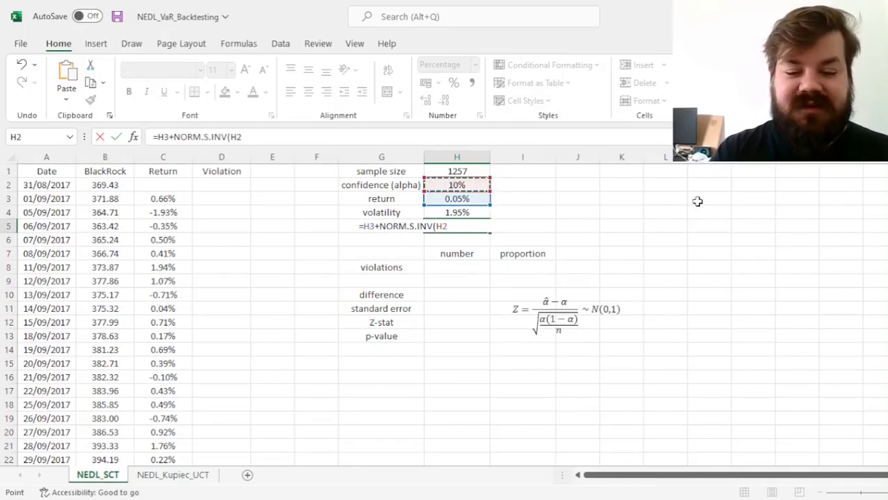
text()*H4)
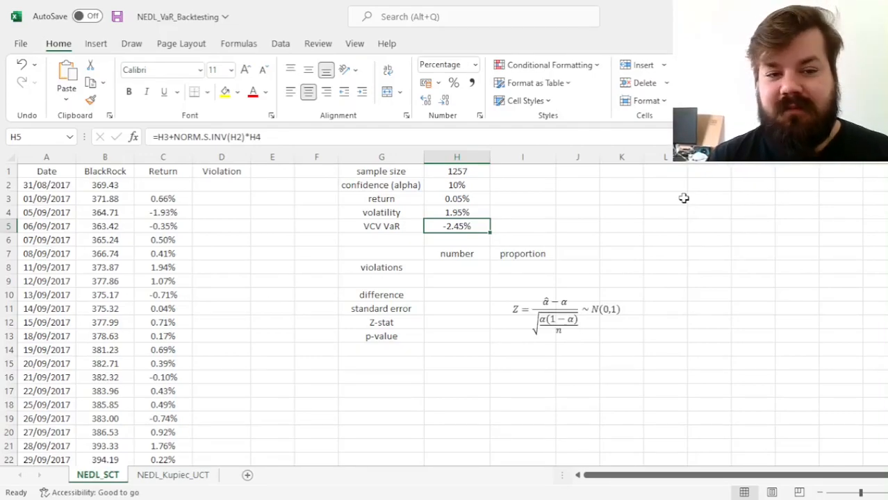
mouse_move(547, 236)
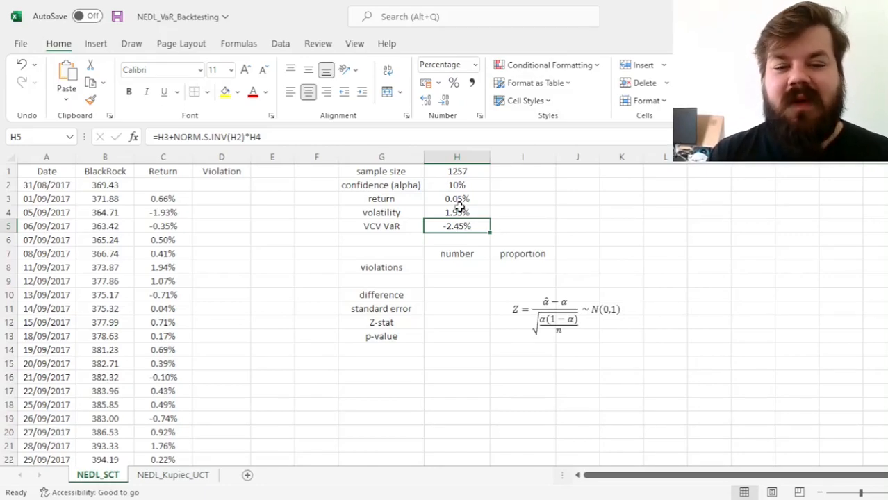
click(456, 185)
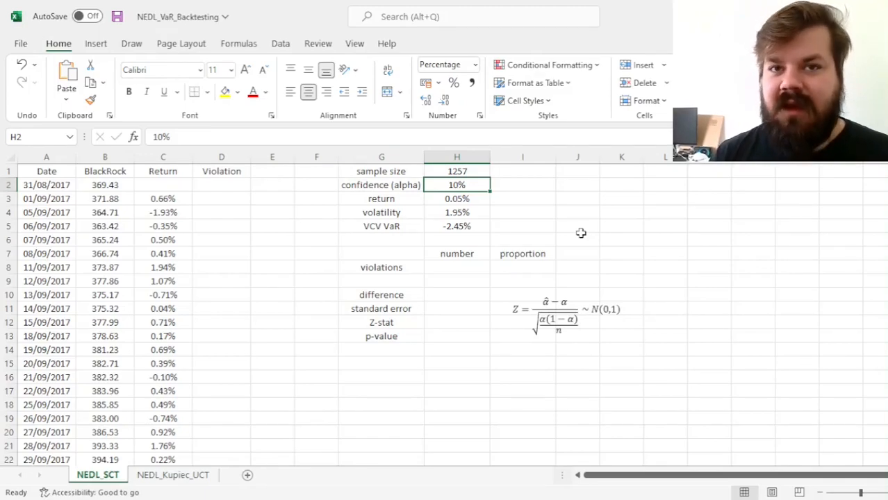
mouse_move(361, 267)
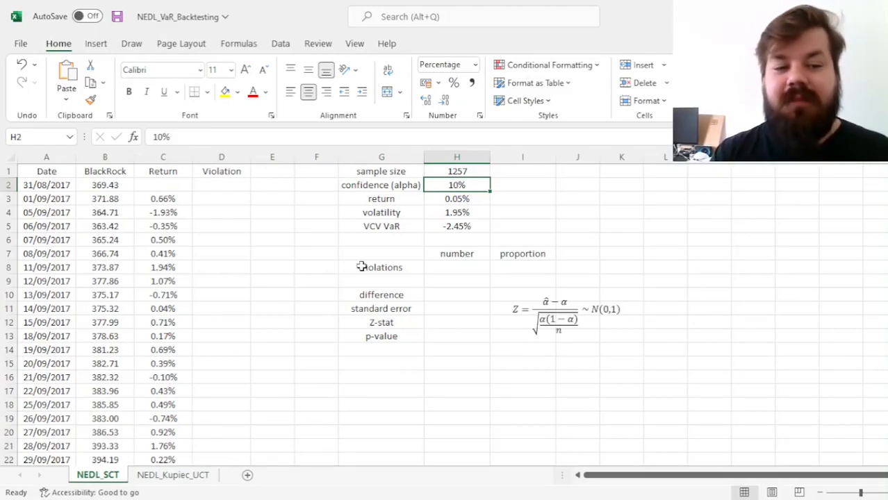
click(162, 171)
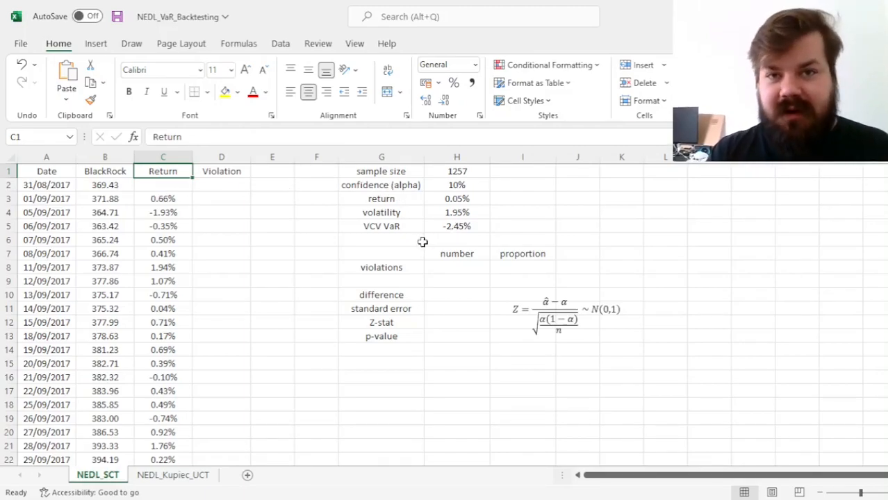
mouse_move(461, 314)
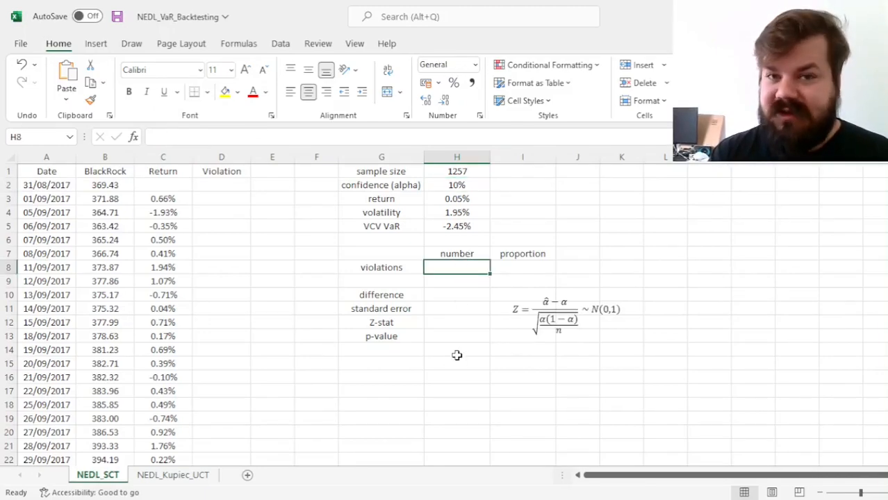
- Enter =IF(C3<H$5,1,0) in D3 to flag returns below the VCV VaR
click(221, 197)
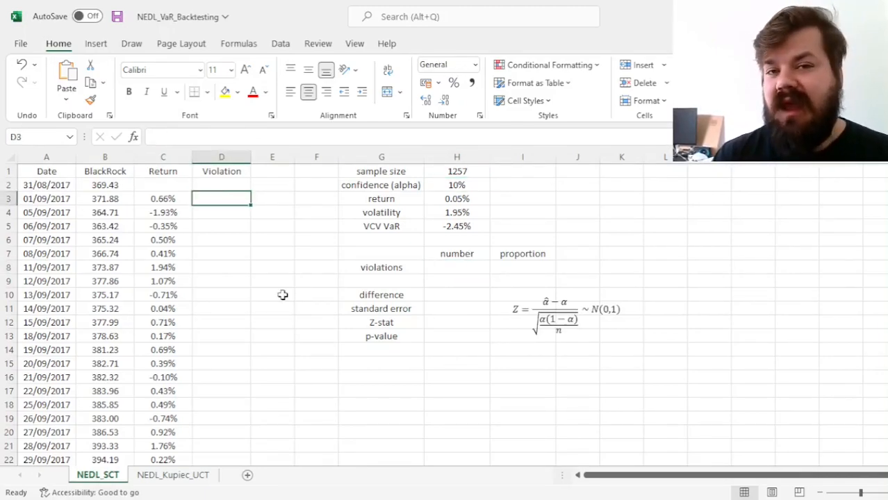
text(=)
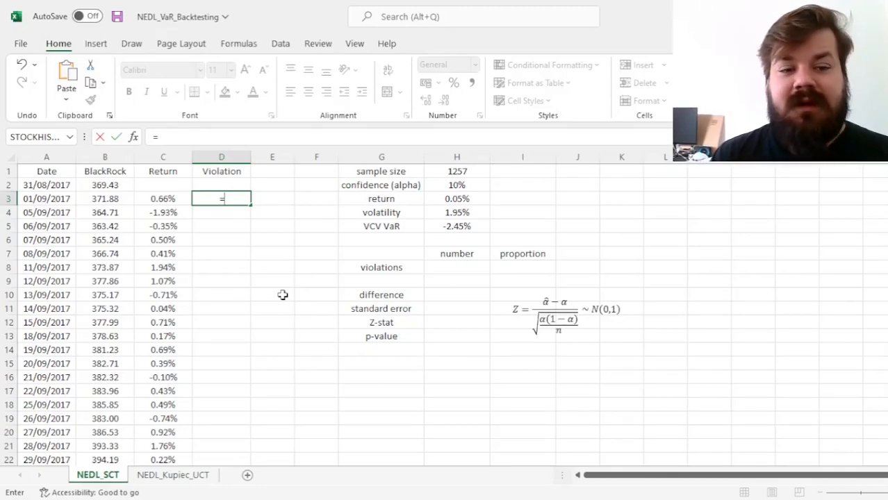
text(IF(C3<)
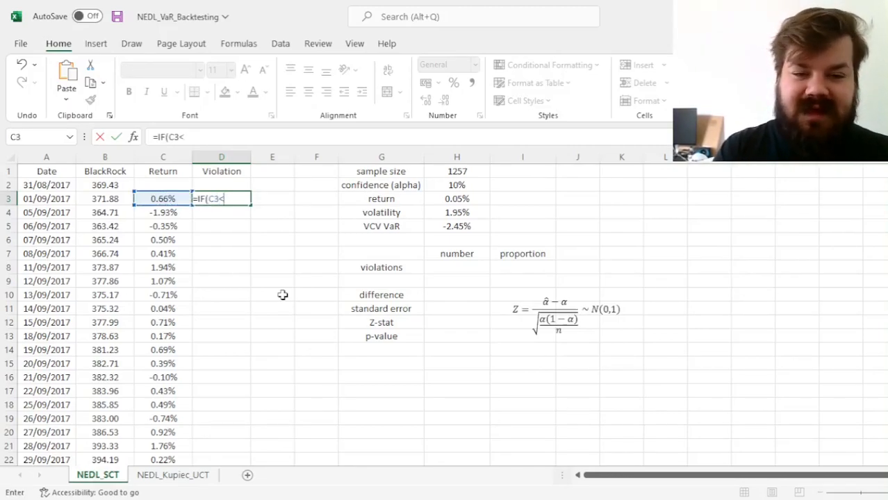
click(456, 225)
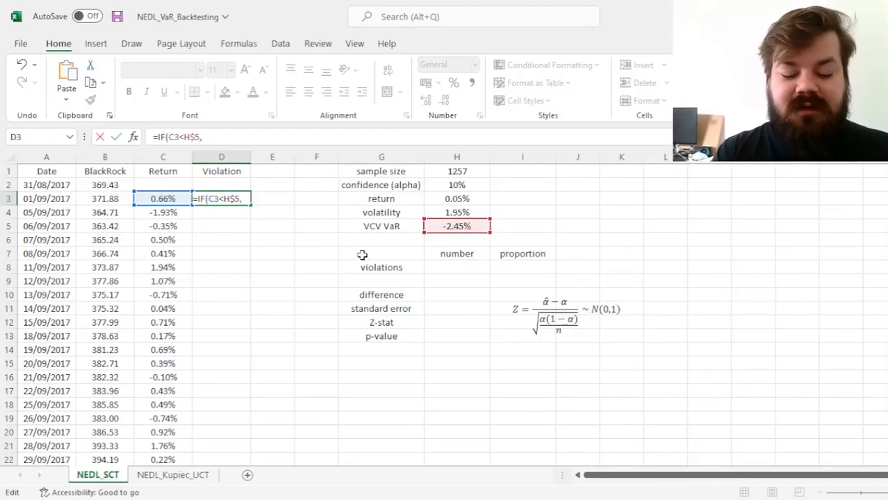
text(1,0))
click(456, 269)
text(=SUM(D3:D1259))
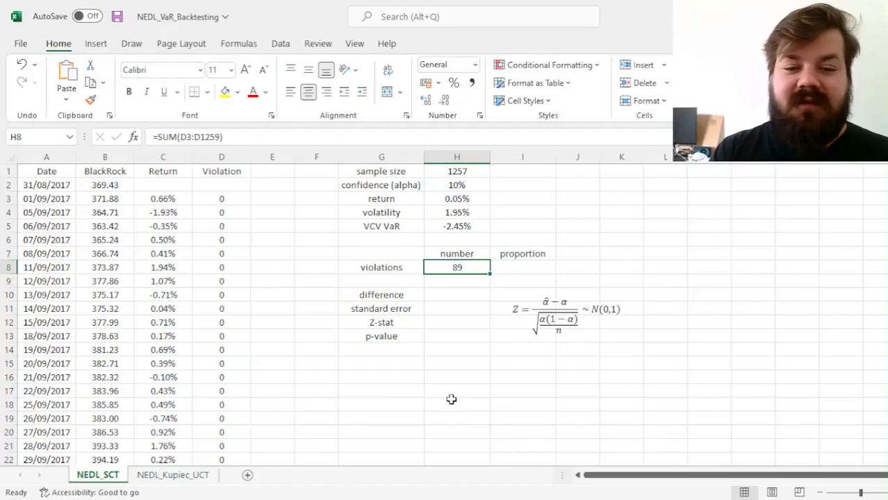
mouse_move(490, 227)
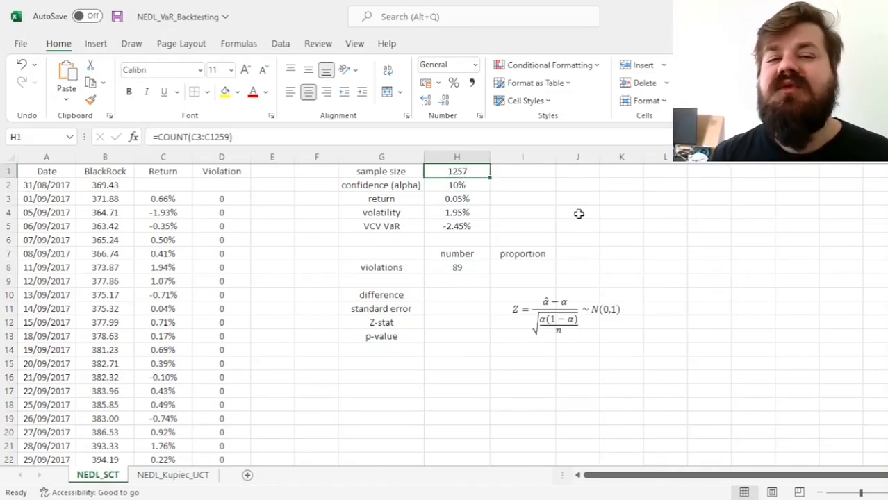
- Check the =SUM(D3:D1259) formula behind the 89-violation count in H8
click(456, 267)
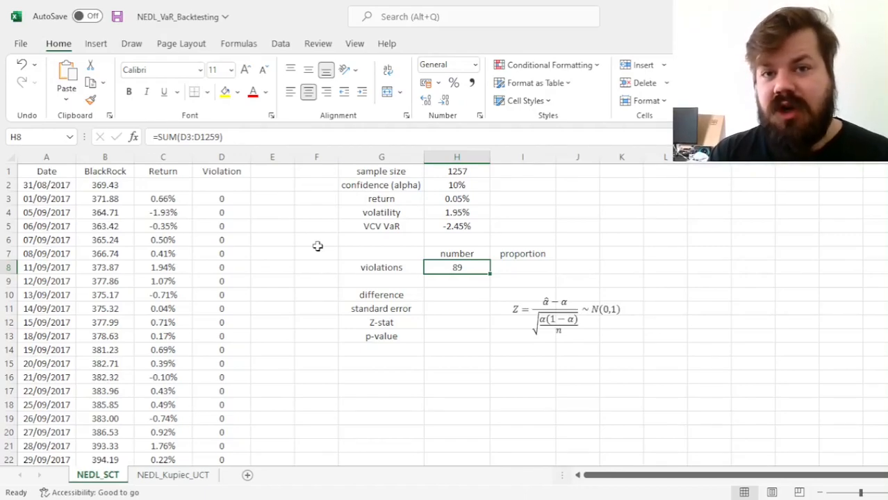
mouse_move(361, 250)
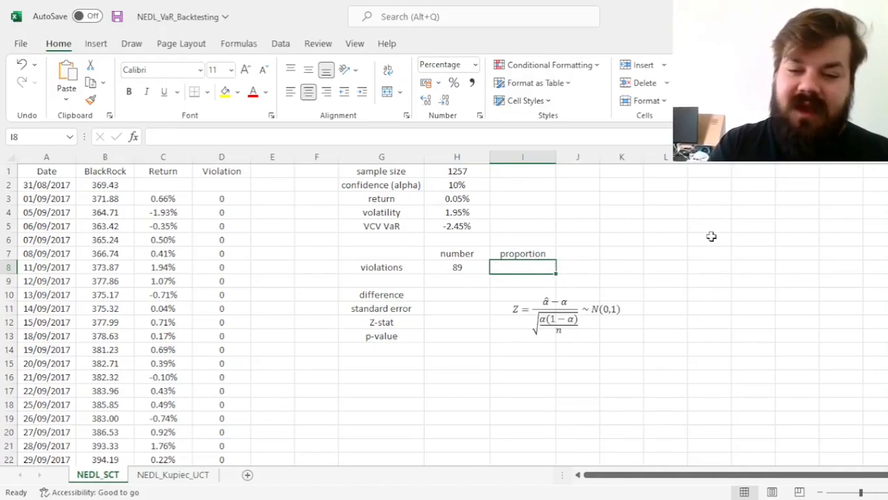
- Enter the violation proportion in I8 as =H8/H1, giving 7.08%, and compare it with alpha
text(=)
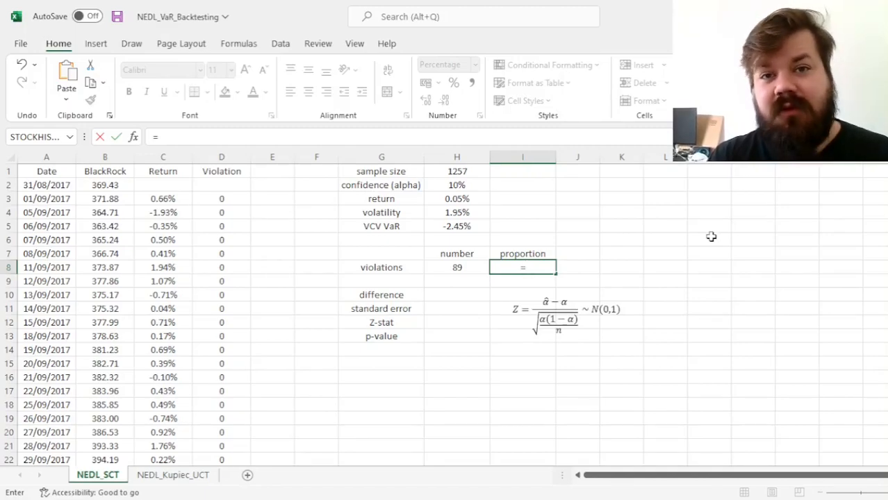
text(H8/)
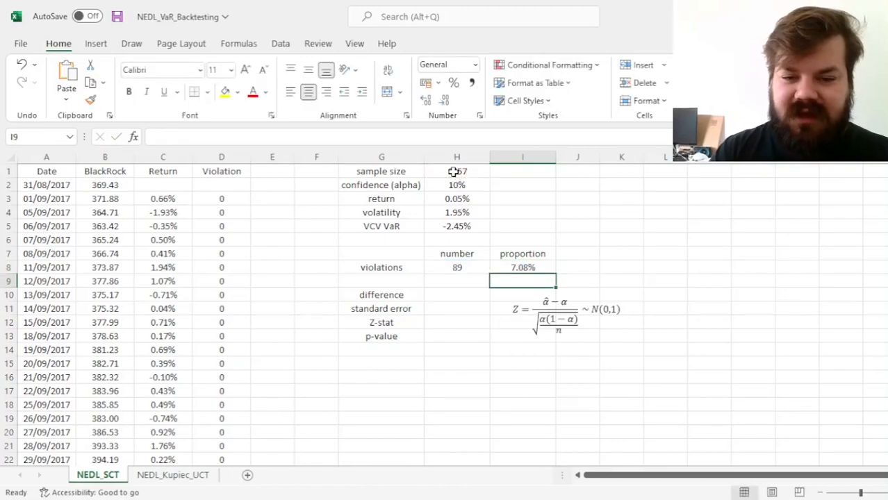
click(522, 267)
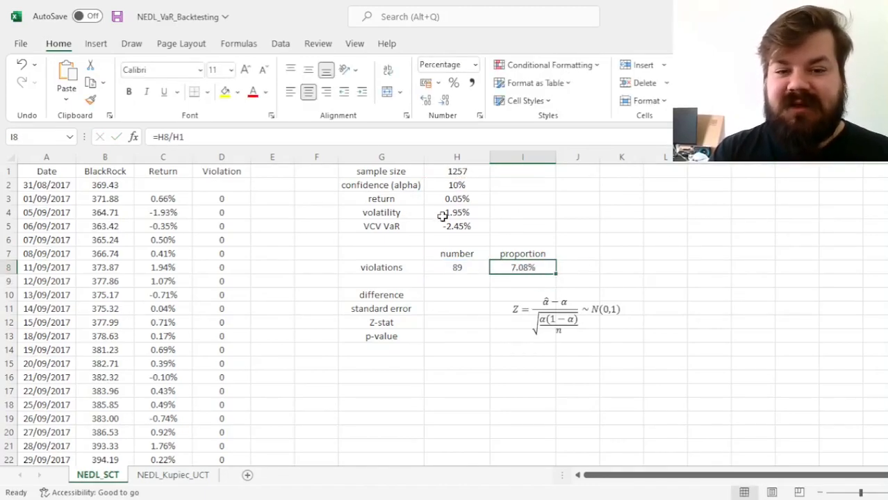
click(456, 185)
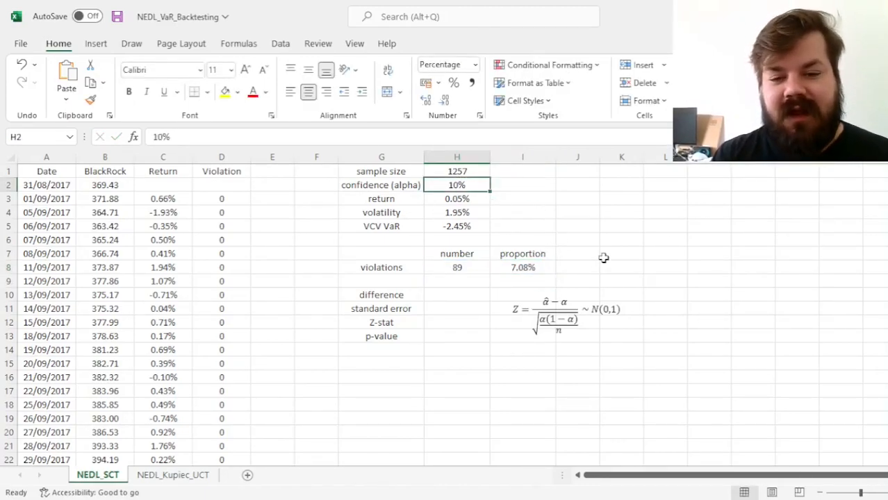
click(522, 267)
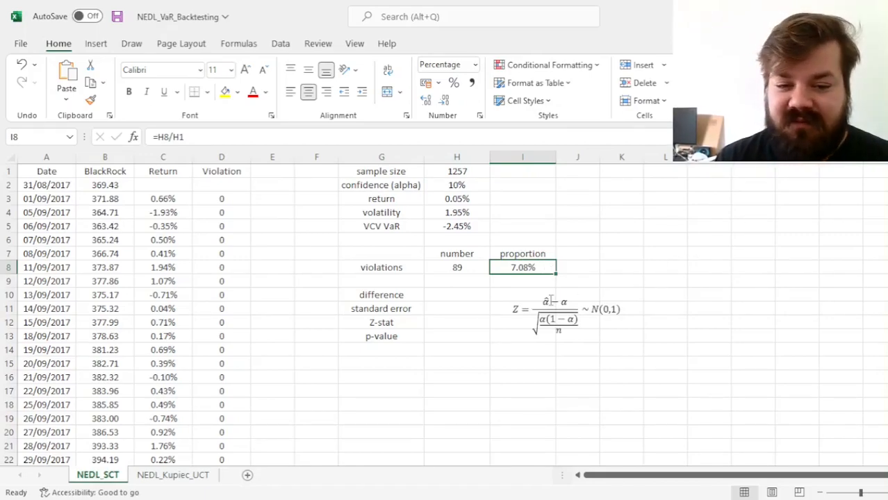
mouse_move(669, 411)
text(=)
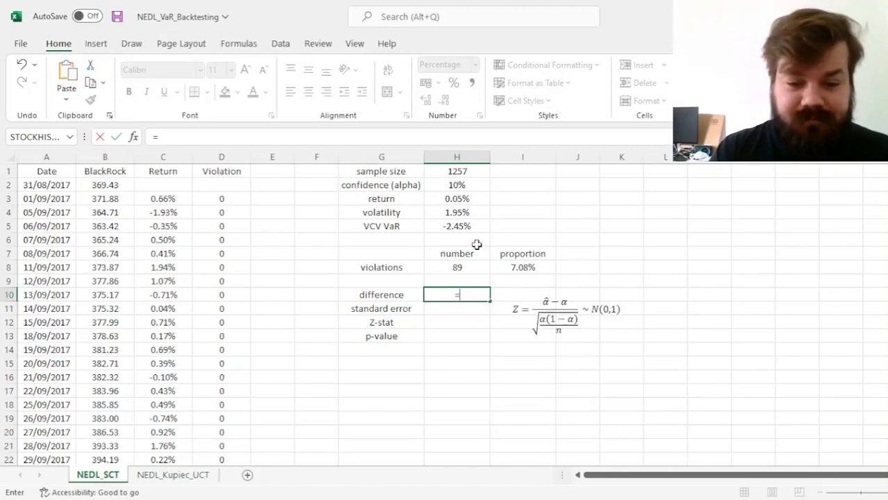
- Enter the difference in H10 as =I8-H2, giving -2.92%
click(523, 267)
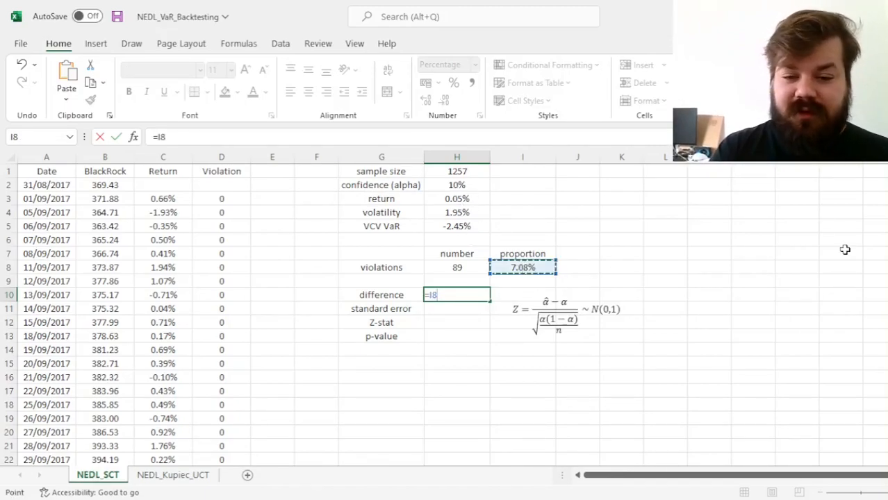
text(-)
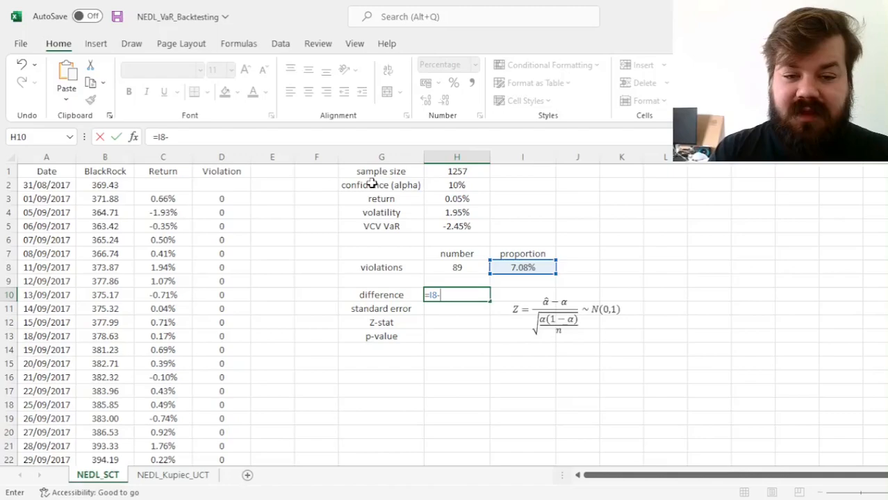
click(456, 185)
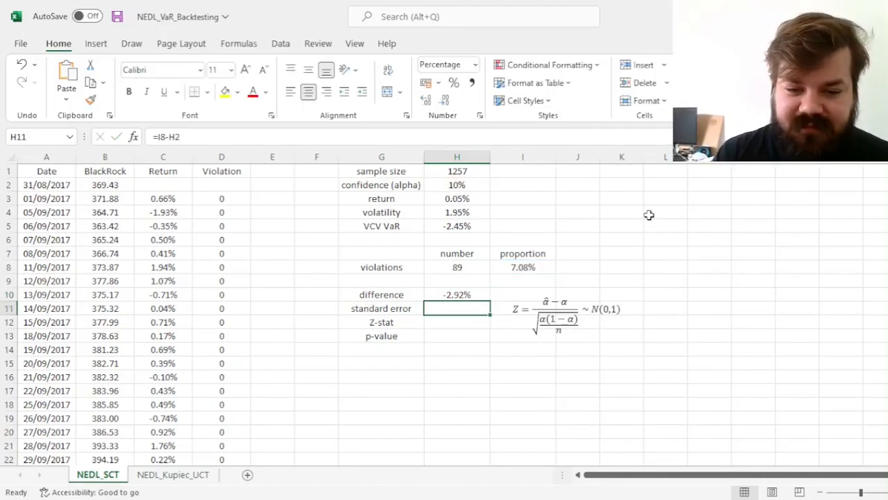
click(456, 295)
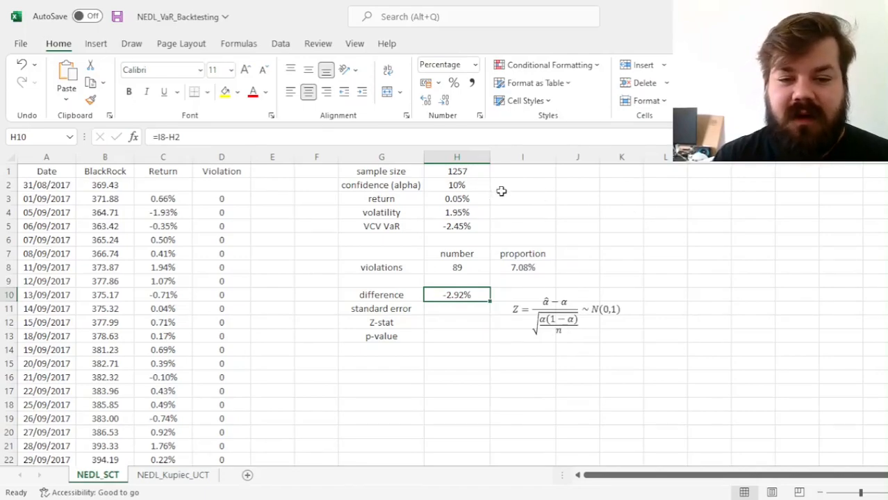
click(522, 266)
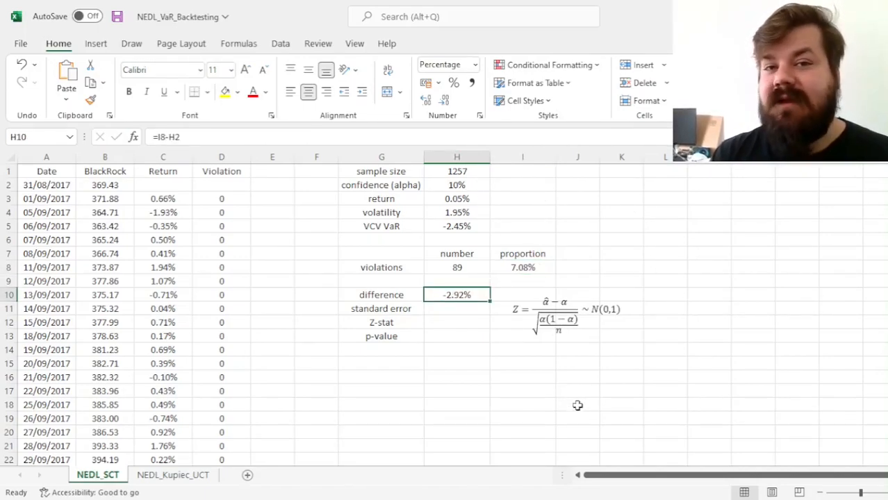
mouse_move(450, 195)
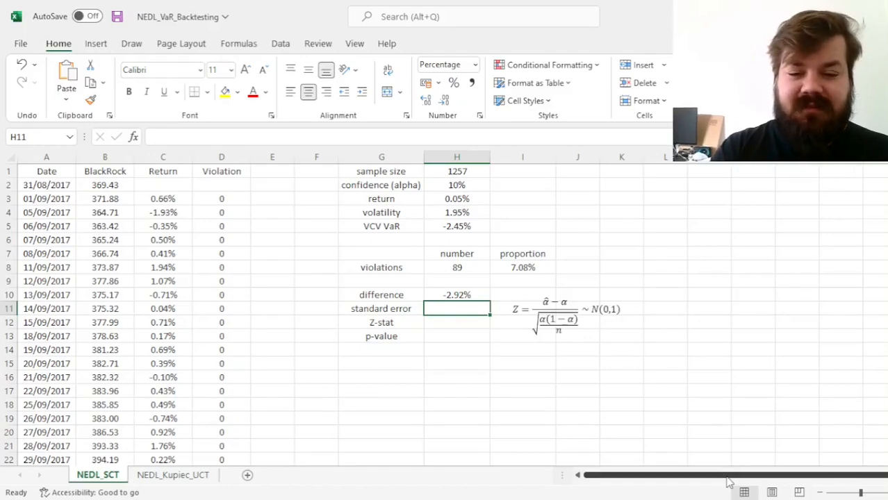
- Enter the standard error =SQRT(H2*(1-H2)/H1) giving 0.85%, and the Z-stat =H10/H11 giving -3.4505
text(=SQRT()
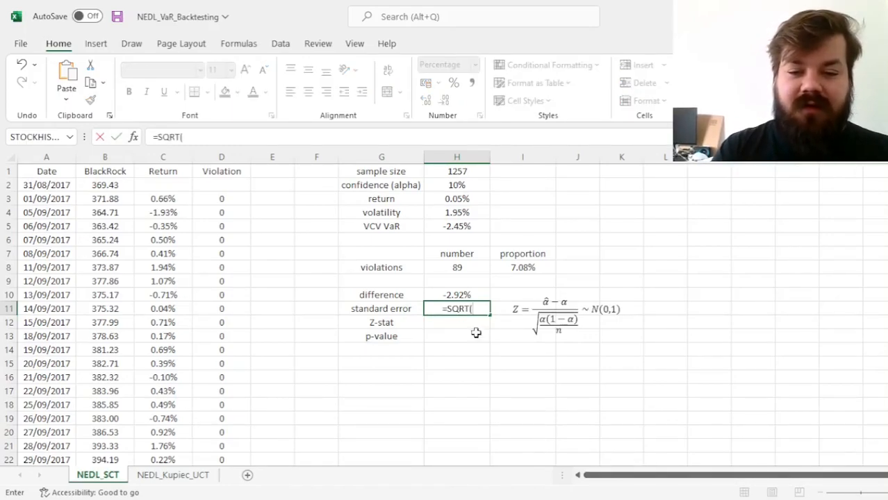
click(458, 185)
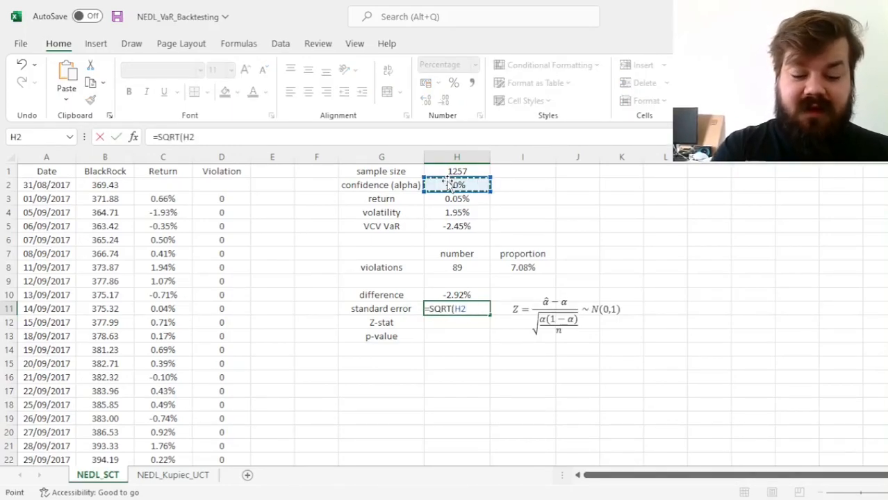
text(*(1-)
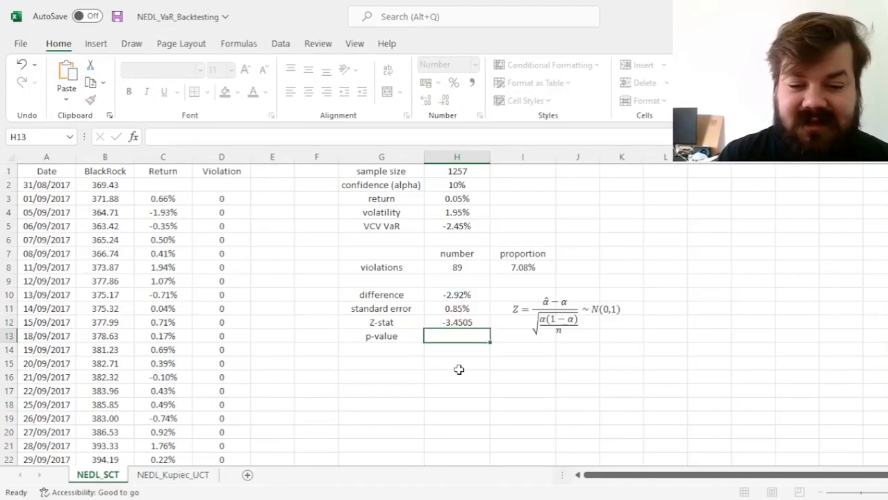
text(=H10/H11)
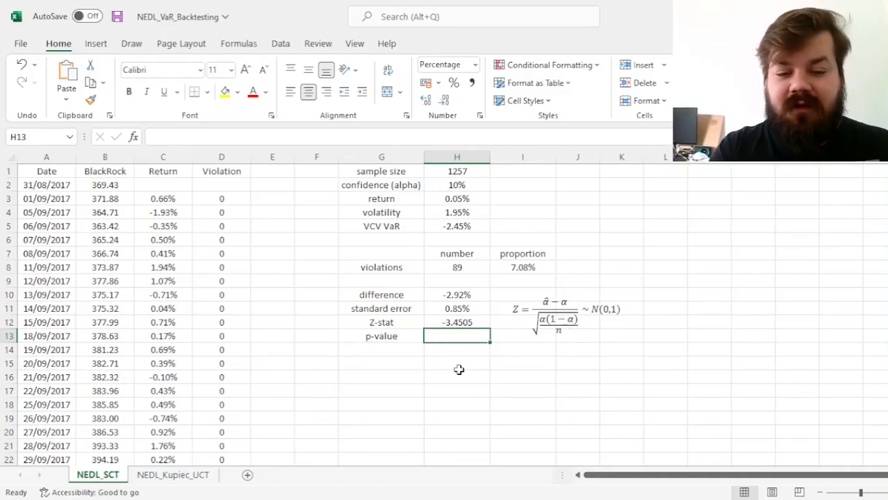
- Enter the p-value in H13 as =2*(1-NORM.S.DIST(ABS(H12),1)), giving 0.06%
text(=)
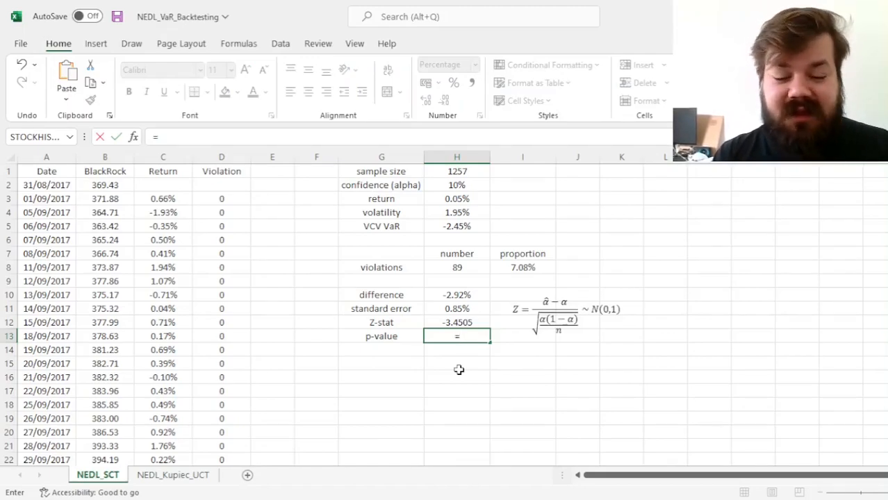
text(2*)
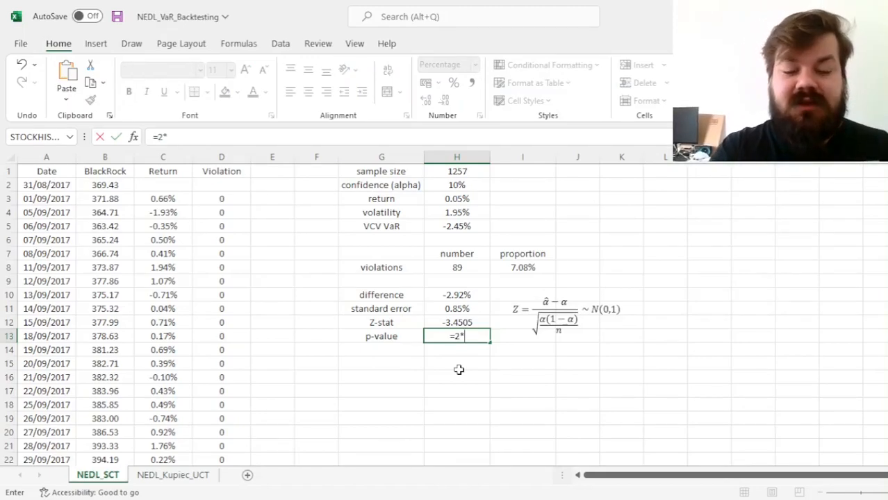
text((1 - NORM.)
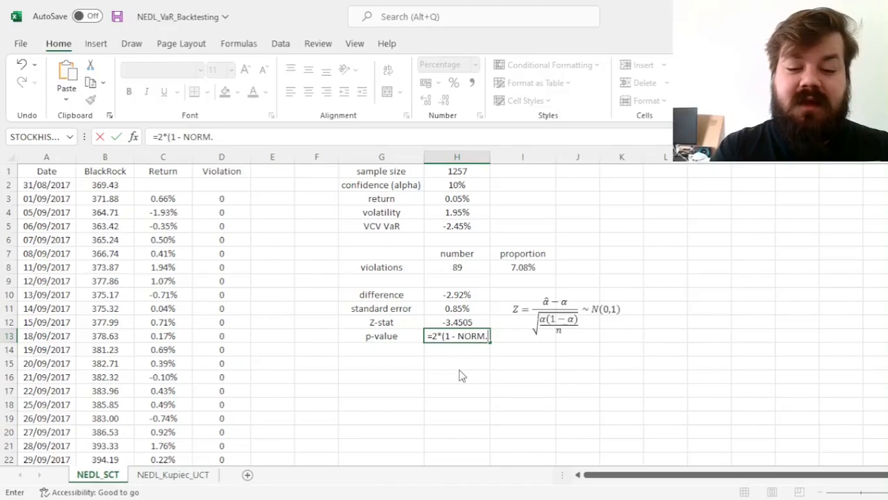
text(S.DIST(ABS(H12),)
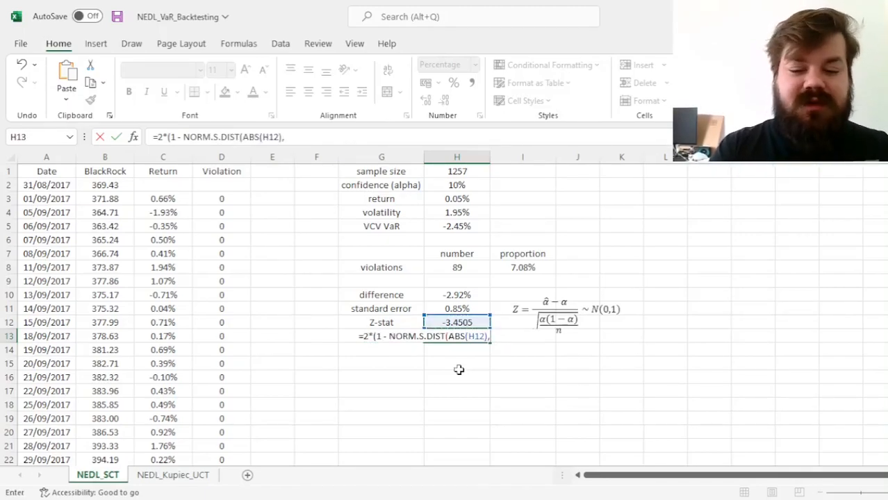
text(1)))
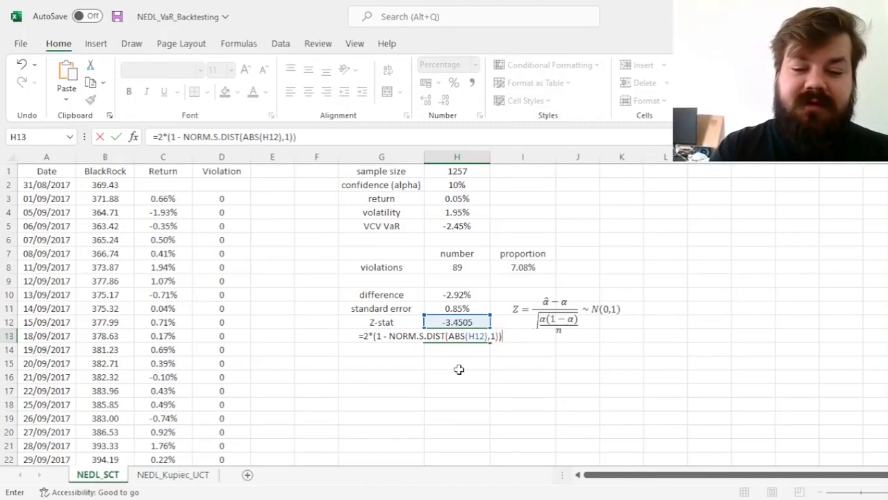
key(enter)
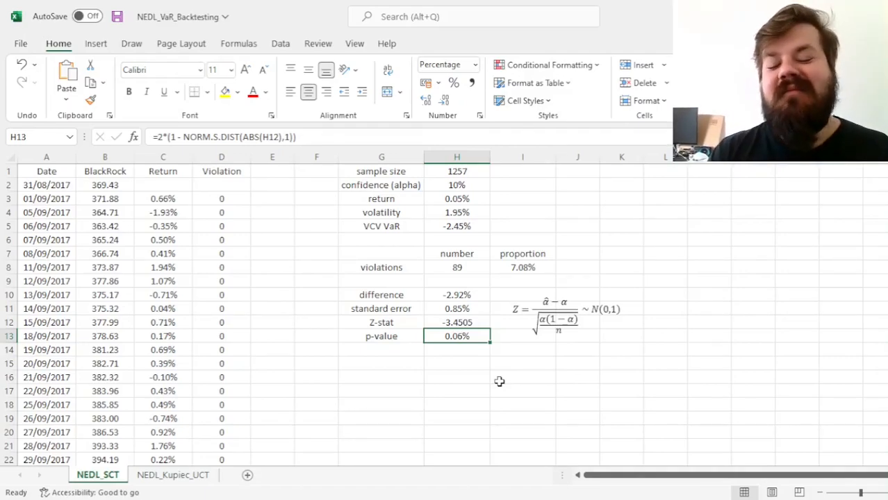
mouse_move(457, 189)
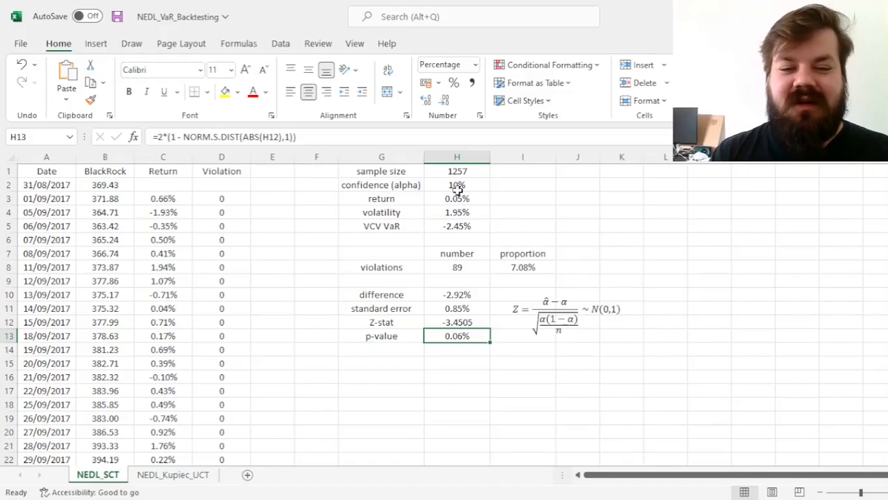
click(455, 185)
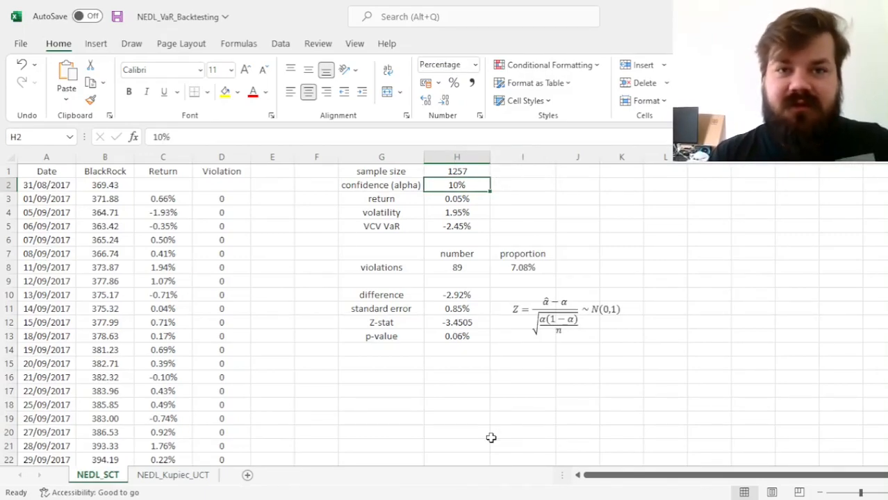
- Set alpha to 1% and review the sample size, violation count (21) and proportion formulas
text(1%)
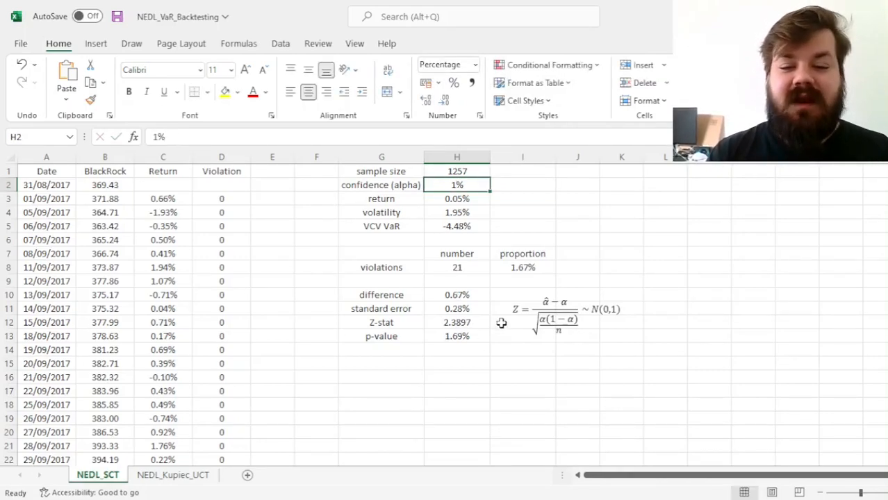
mouse_move(456, 216)
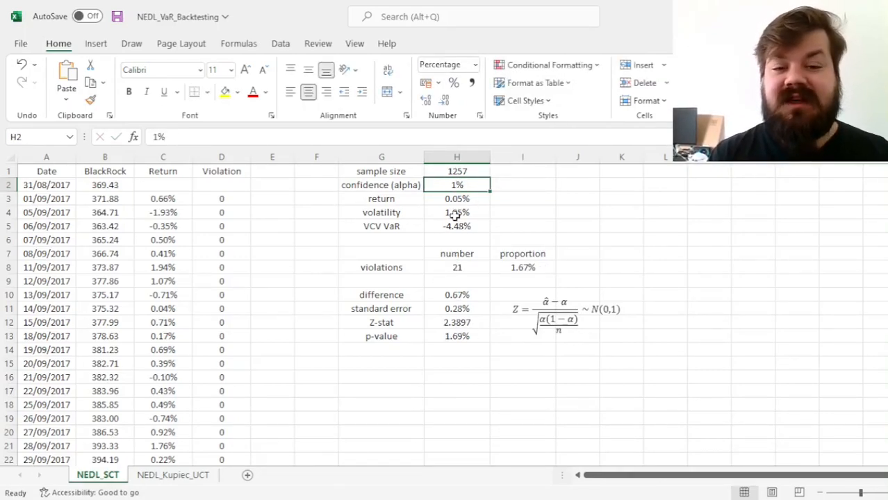
click(458, 171)
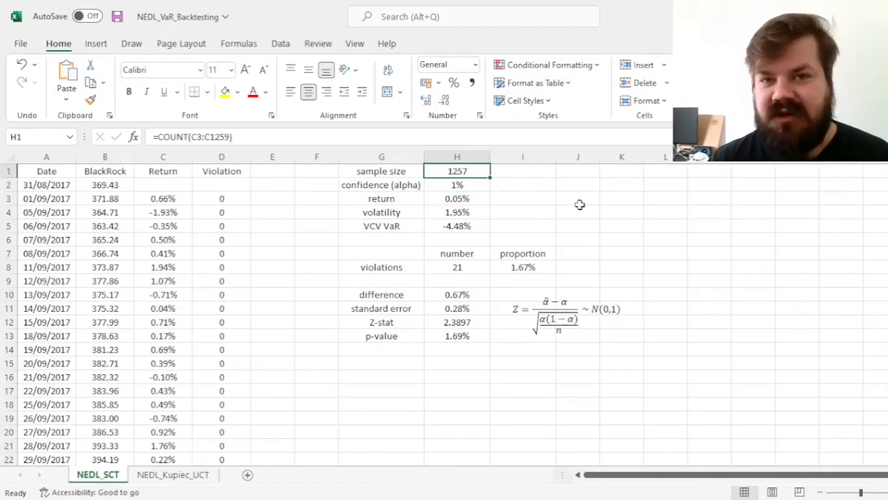
click(456, 267)
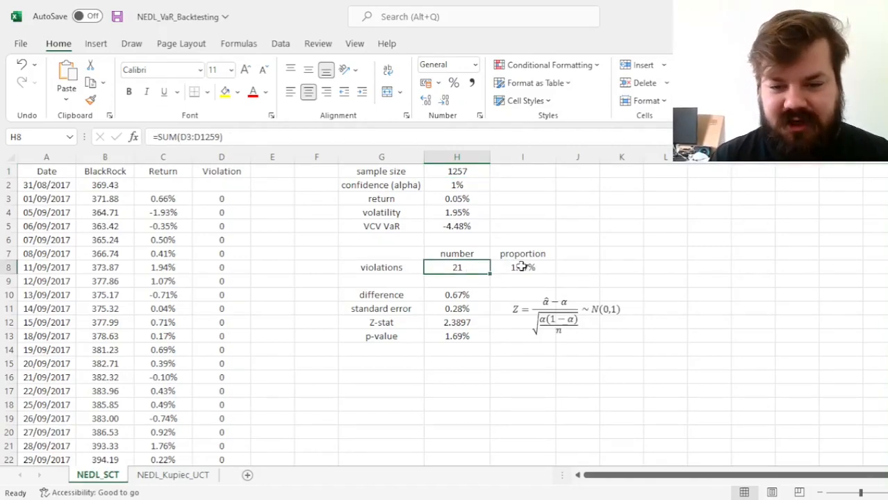
click(522, 266)
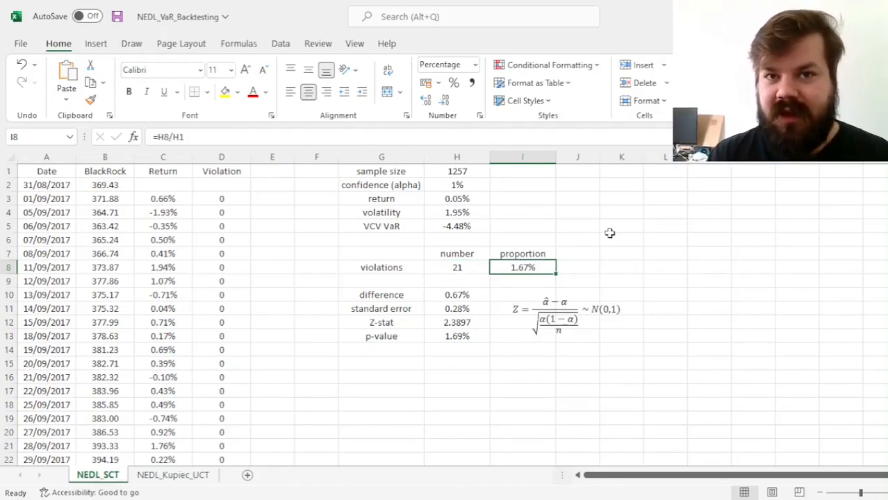
- Compare the 1% alpha with the proportion and review the p-value formula, now 1.69%
click(456, 185)
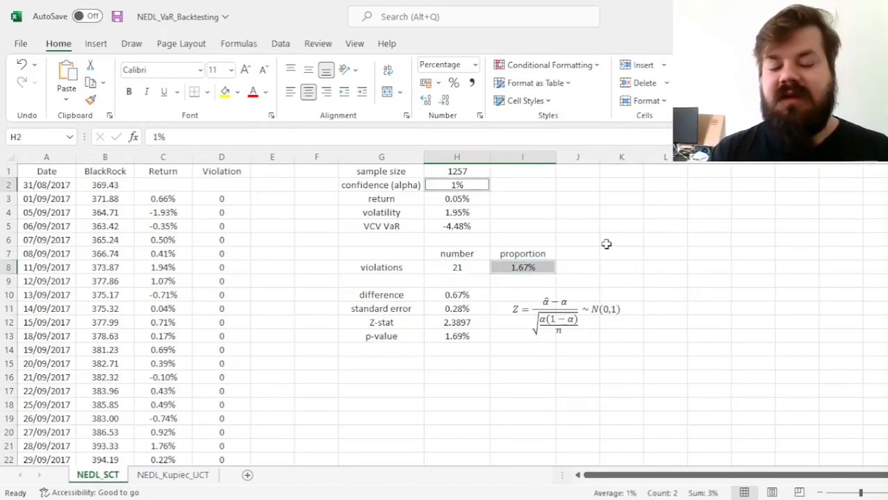
click(456, 350)
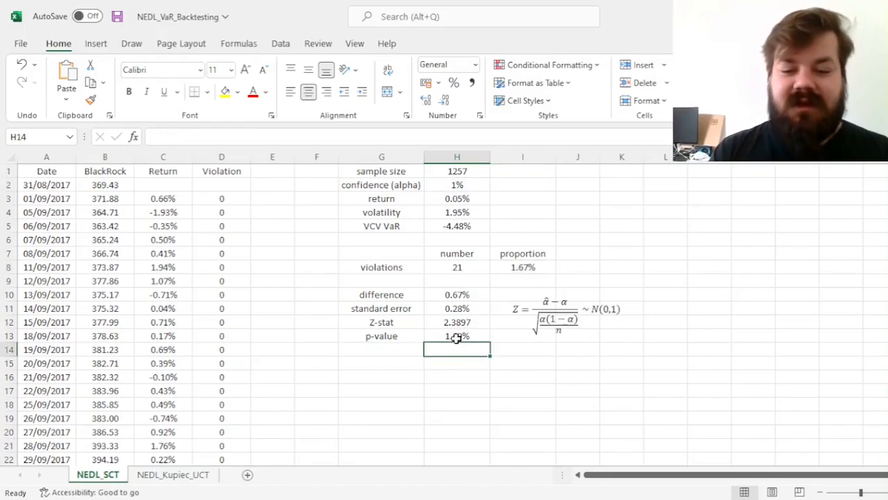
click(456, 335)
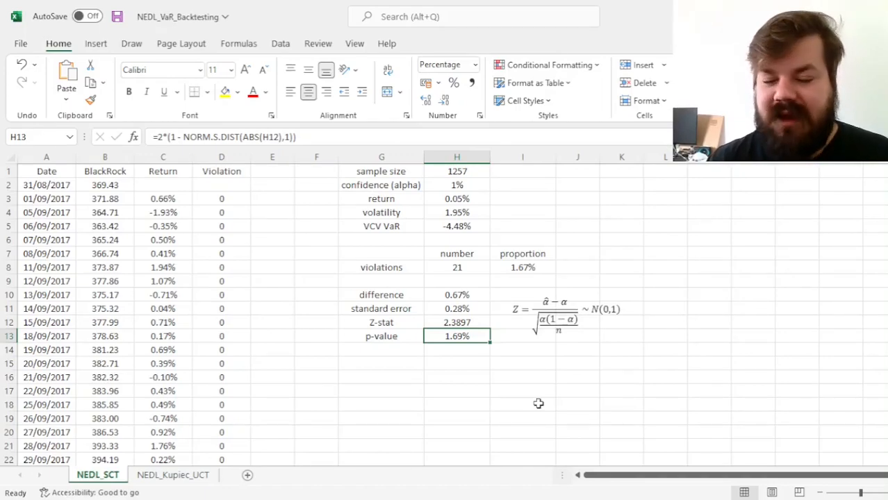
click(456, 185)
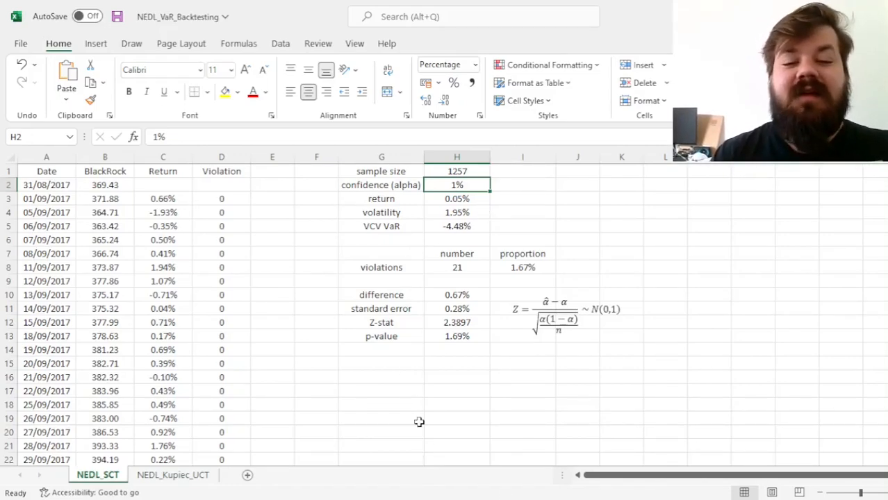
- Set alpha in H2 to 5%, yielding VaR -3.15%, 52 violations, Z-stat -1.4042, p-value 16.03%
text(5%)
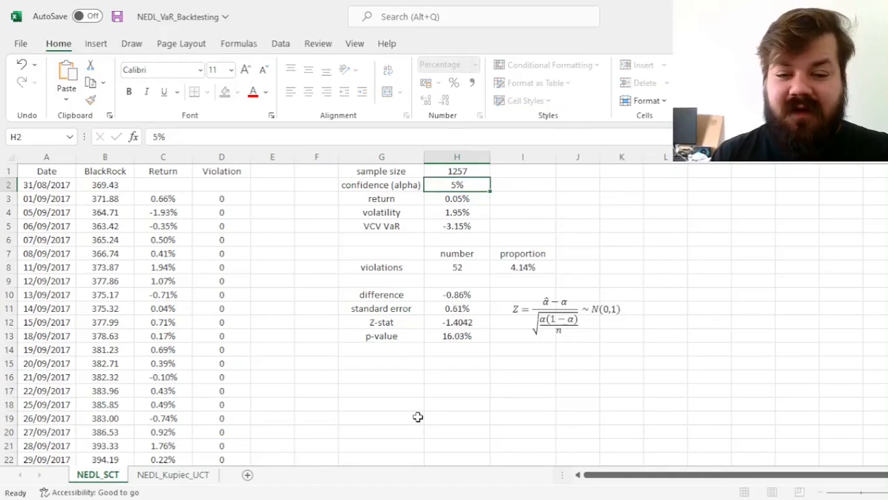
click(456, 199)
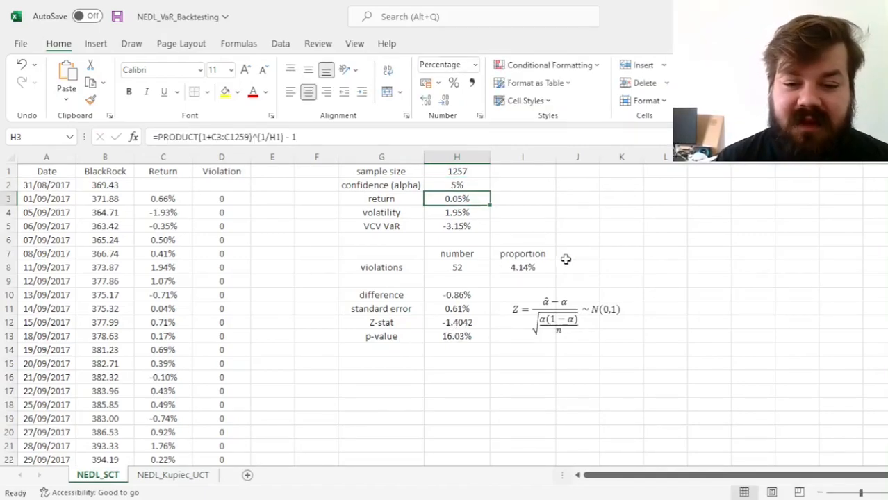